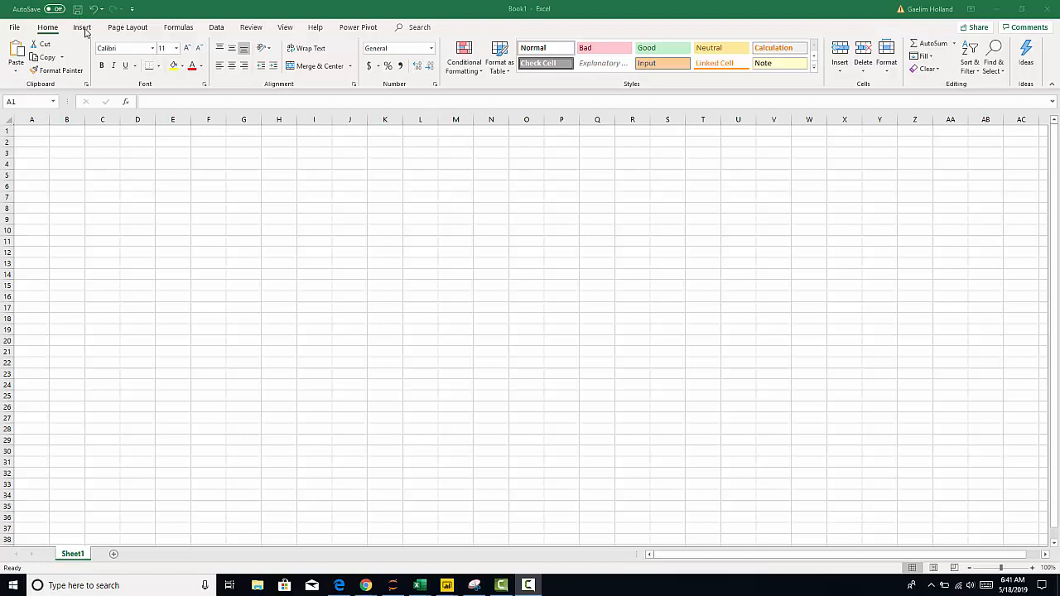
{"action": "mouse_move", "coordinate": [86, 33]}
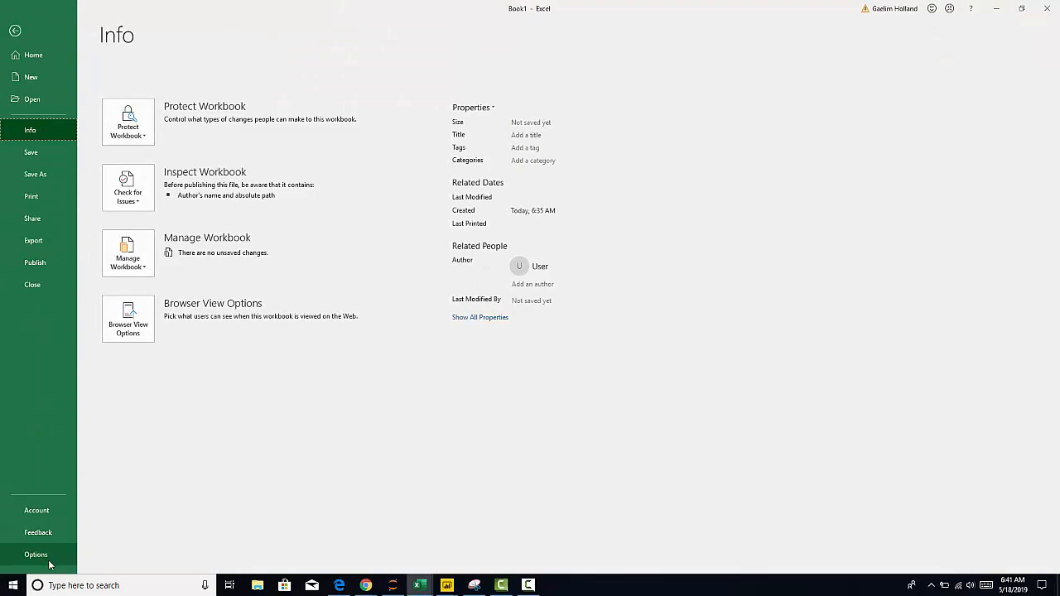
Add the Form... command from All Commands to the Quick Access Toolbar via Excel Options
{"action": "left_click", "coordinate": [36, 553]}
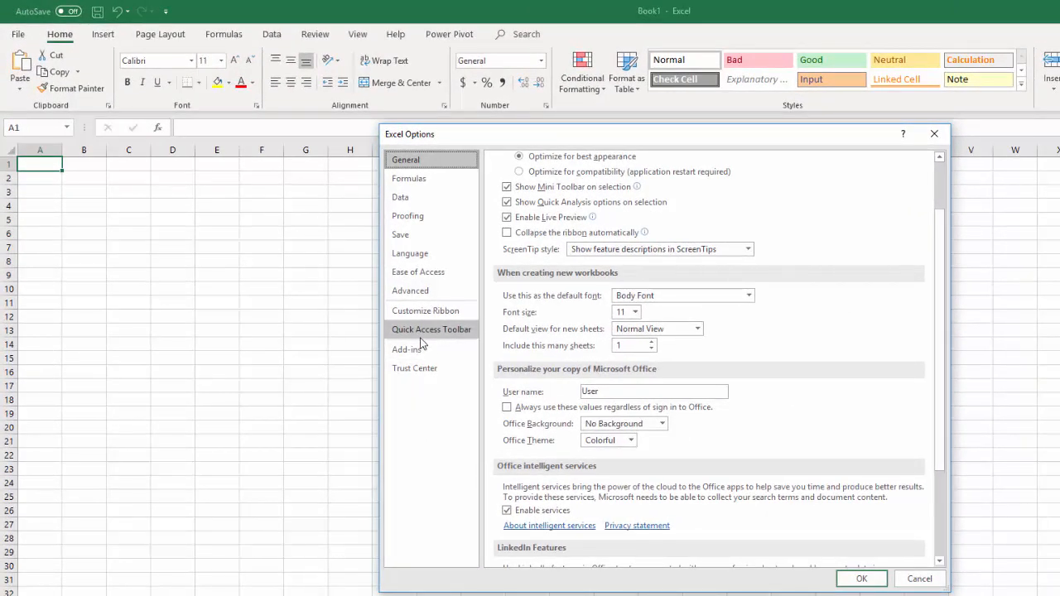
{"action": "left_click", "coordinate": [430, 328]}
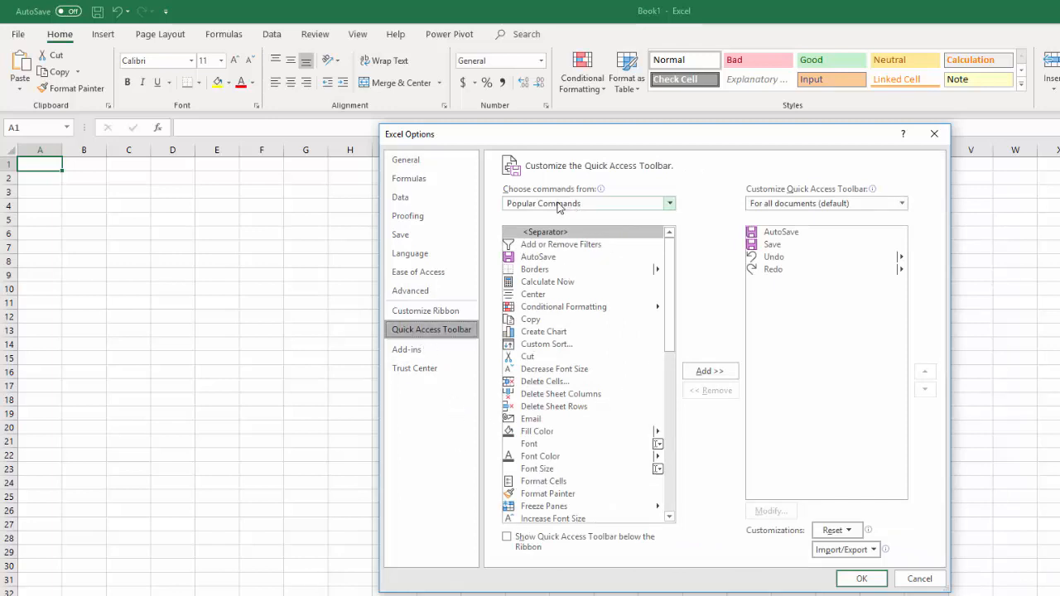
{"action": "mouse_move", "coordinate": [646, 207]}
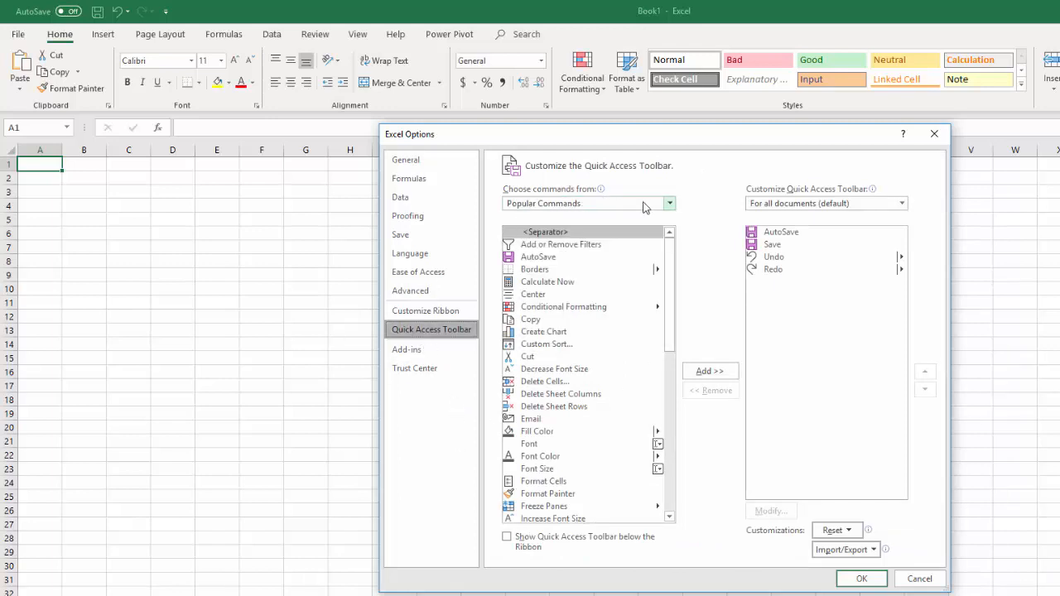
{"action": "left_click", "coordinate": [669, 202]}
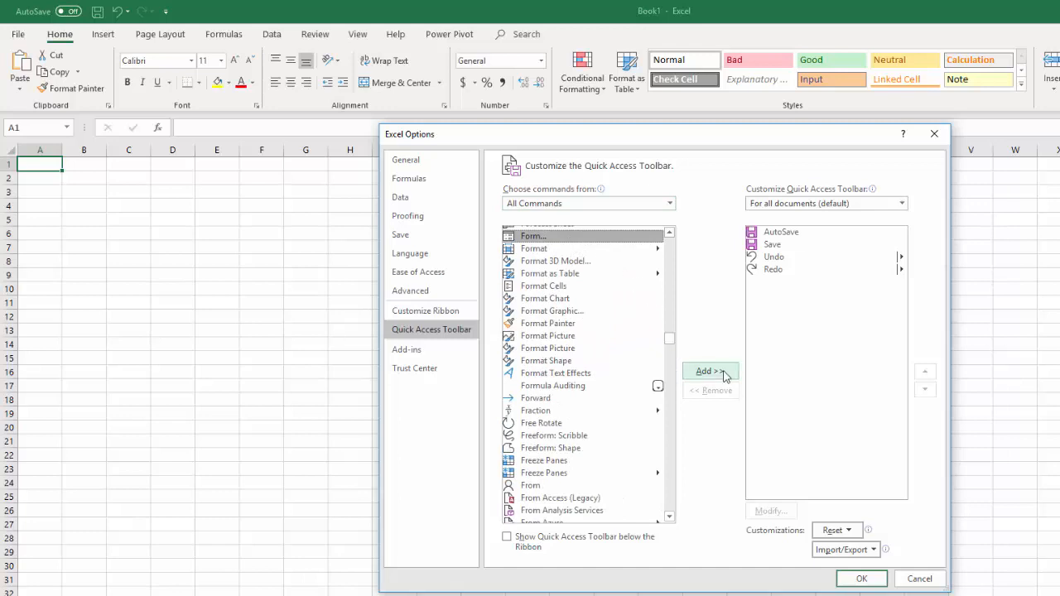
{"action": "left_click", "coordinate": [709, 371]}
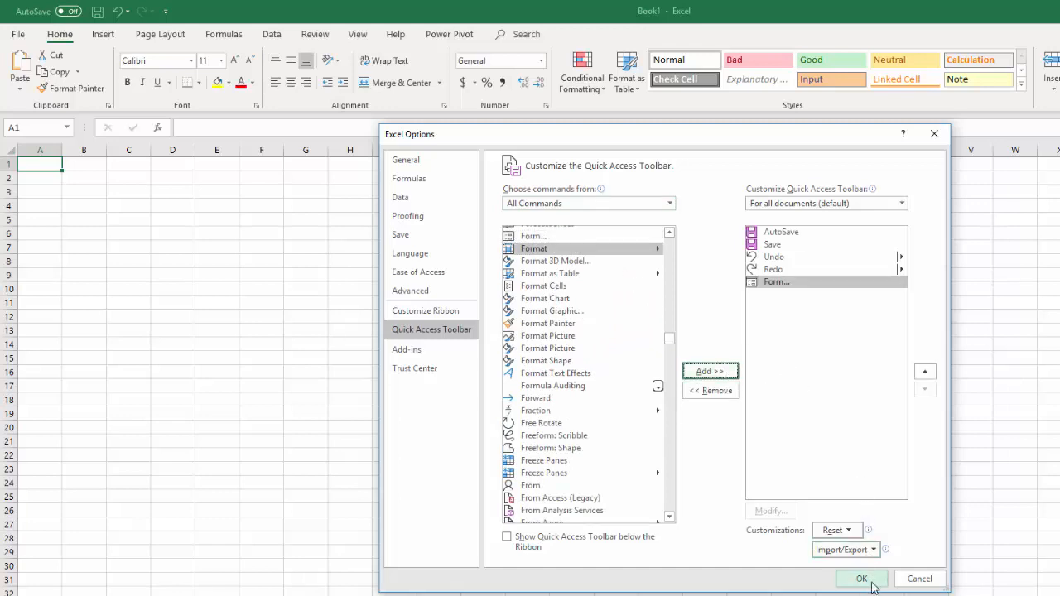
{"action": "left_click", "coordinate": [861, 578]}
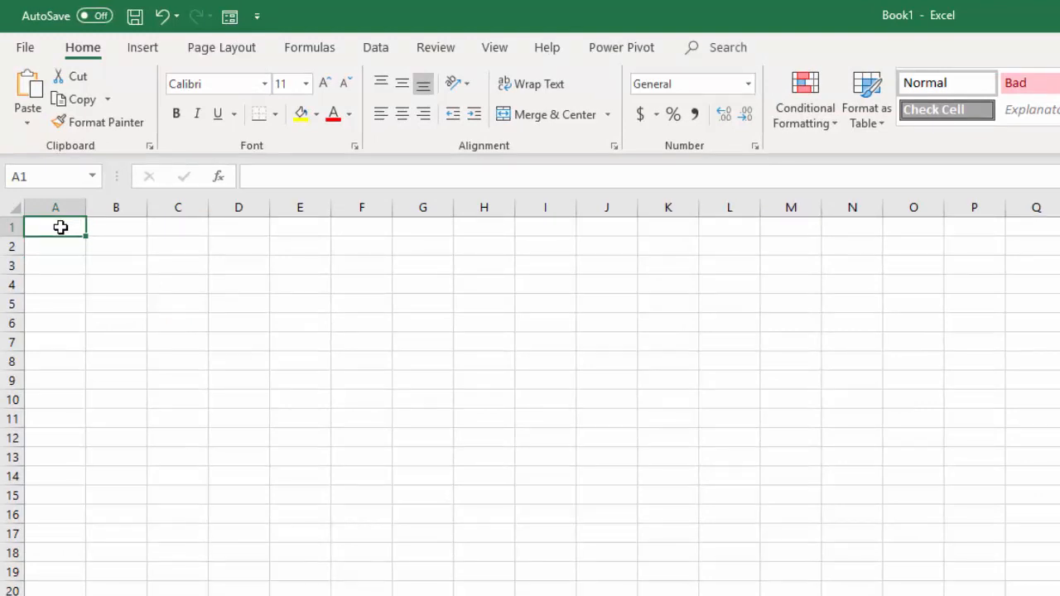
Finish the row-1 headers with Price after Store and Game, ready for table insertion
{"action": "type", "text": "Price"}
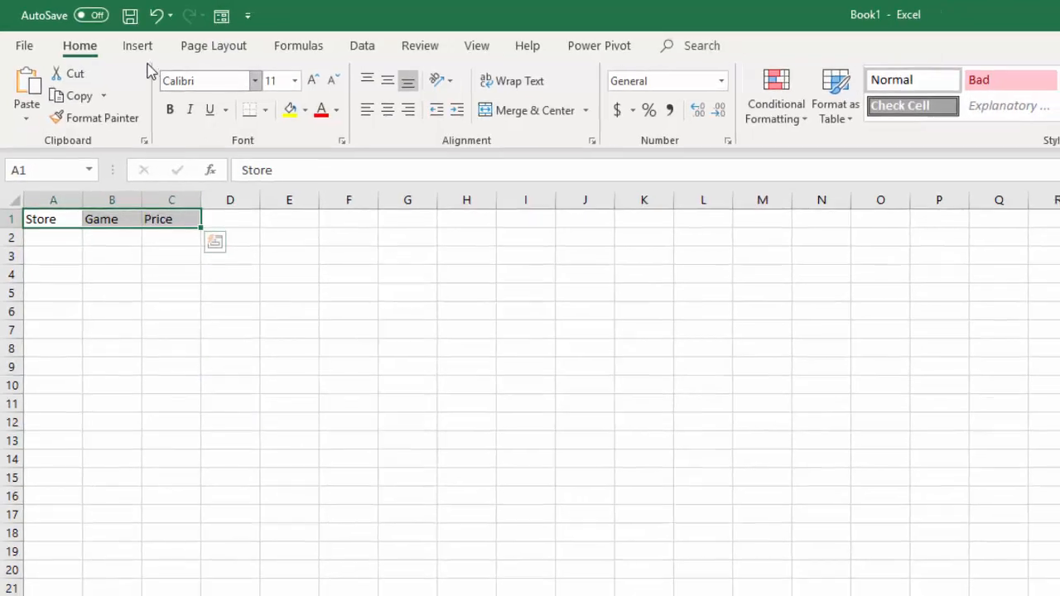
{"action": "left_click", "coordinate": [112, 46]}
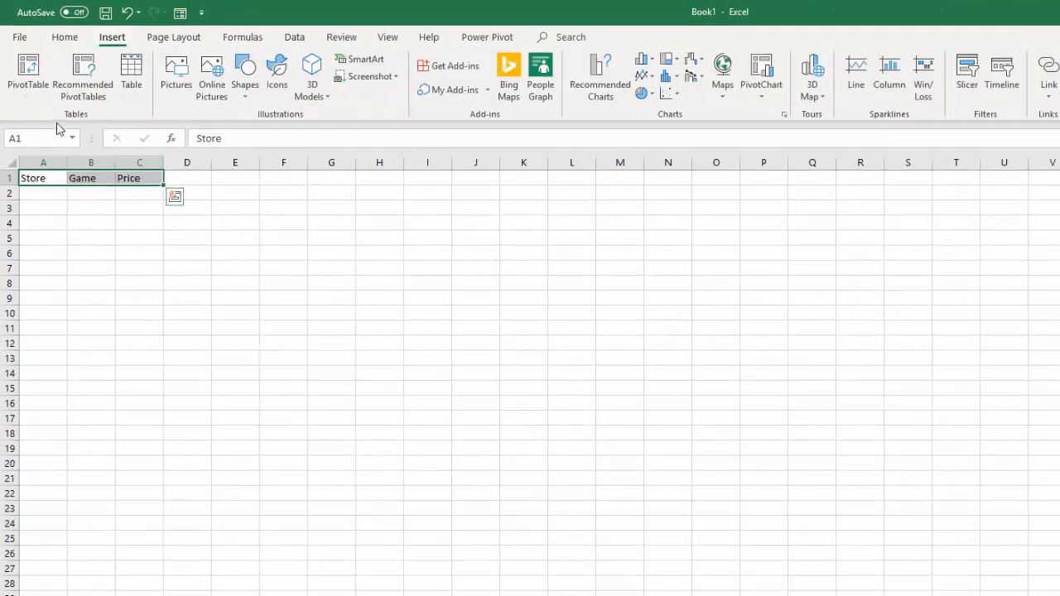
Create a table from the header row with 'My table has headers' ticked, after one cancelled attempt
{"action": "left_click", "coordinate": [131, 74]}
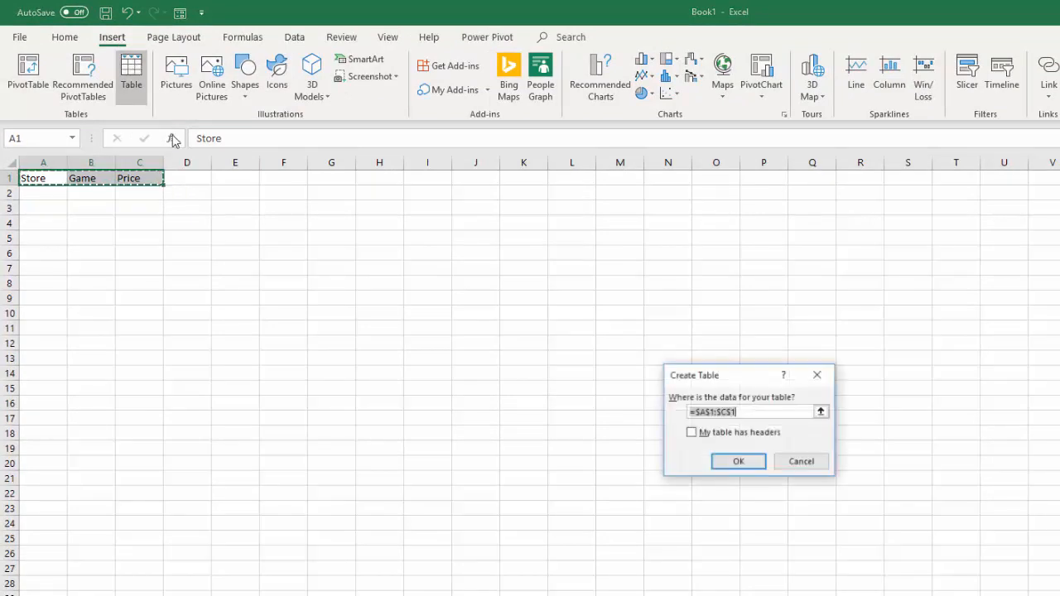
{"action": "left_click", "coordinate": [739, 460]}
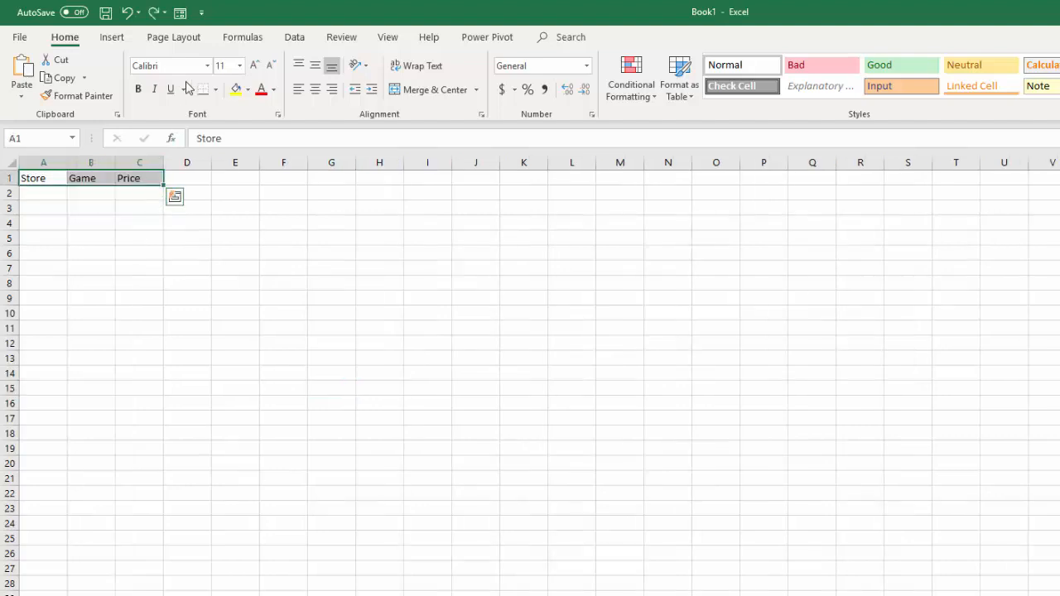
{"action": "left_click", "coordinate": [112, 37]}
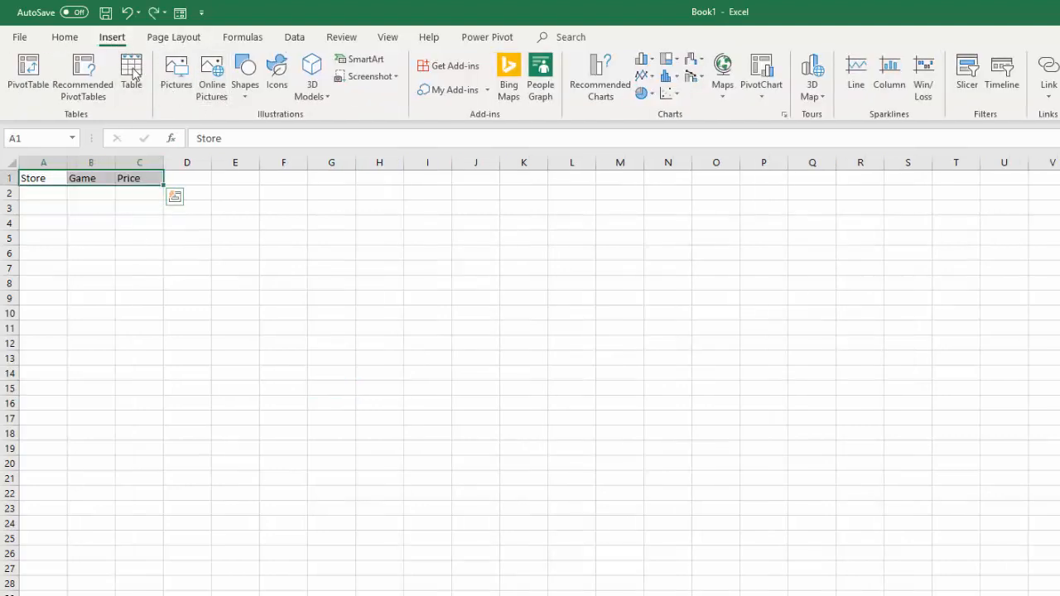
{"action": "left_click", "coordinate": [131, 74]}
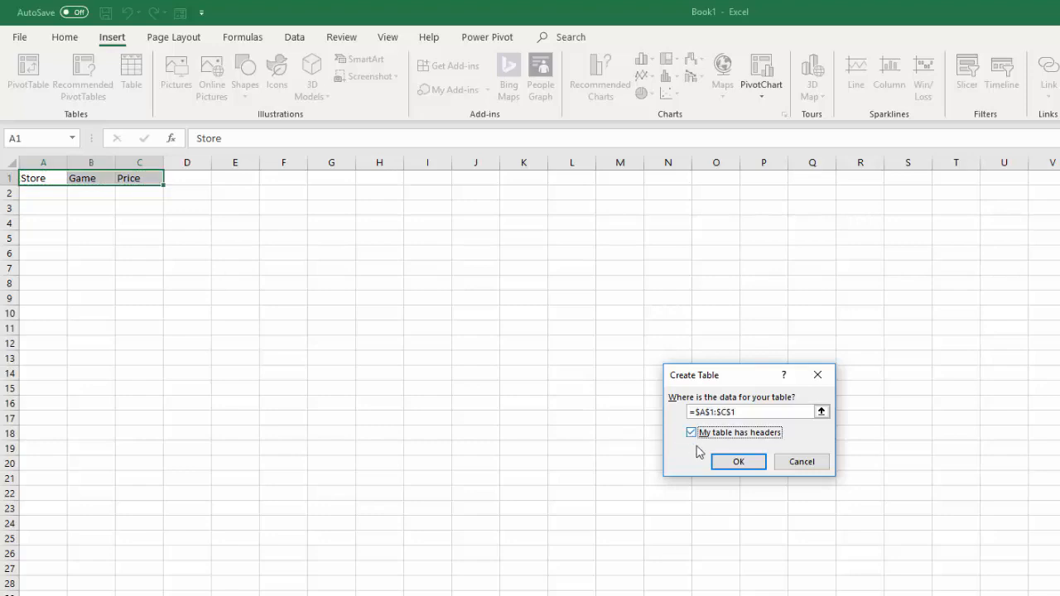
{"action": "left_click", "coordinate": [739, 460]}
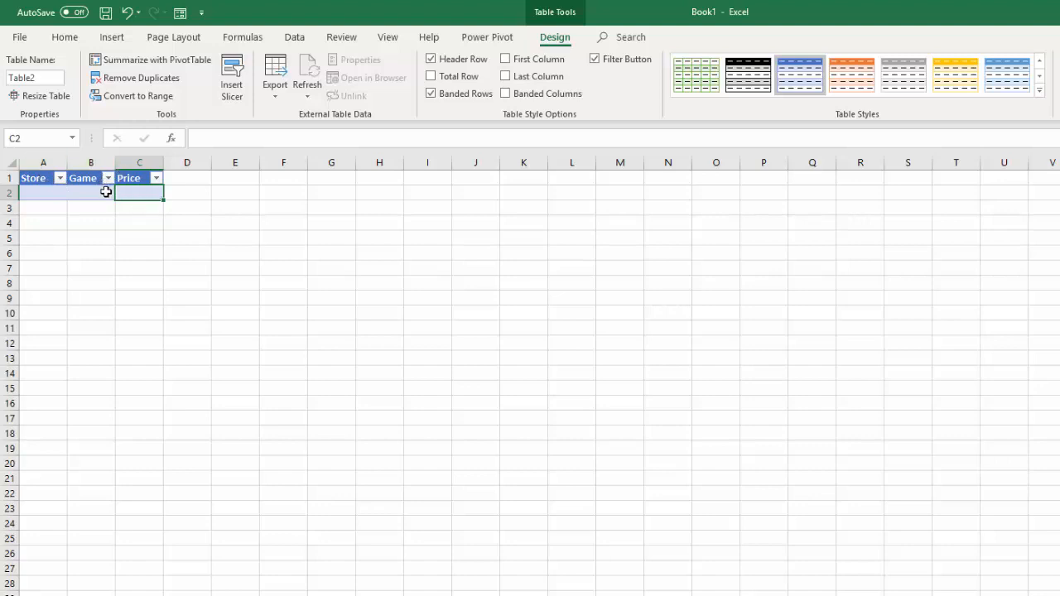
{"action": "mouse_move", "coordinate": [99, 205]}
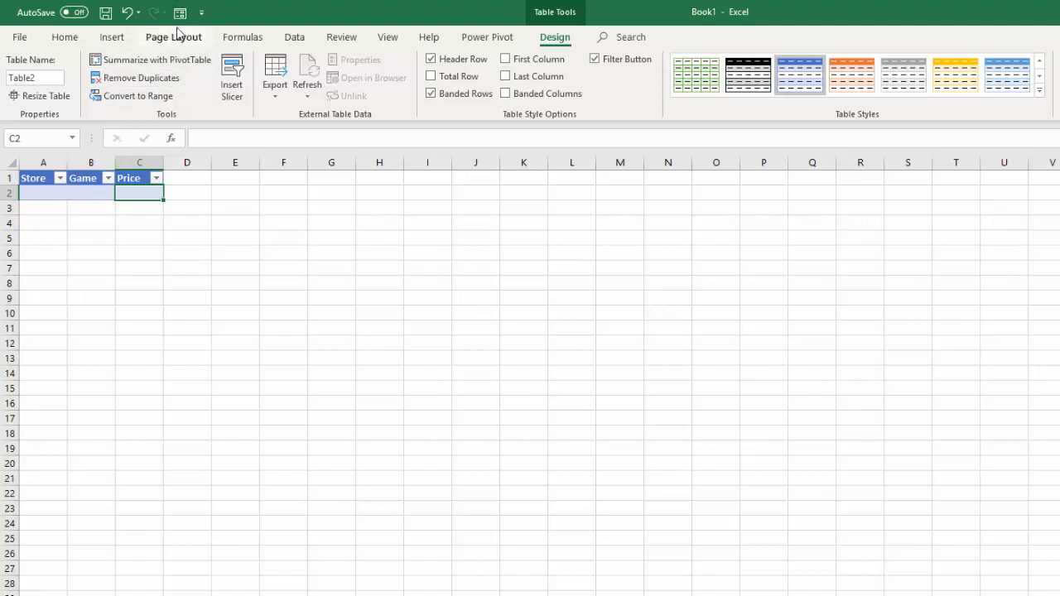
{"action": "mouse_move", "coordinate": [179, 11]}
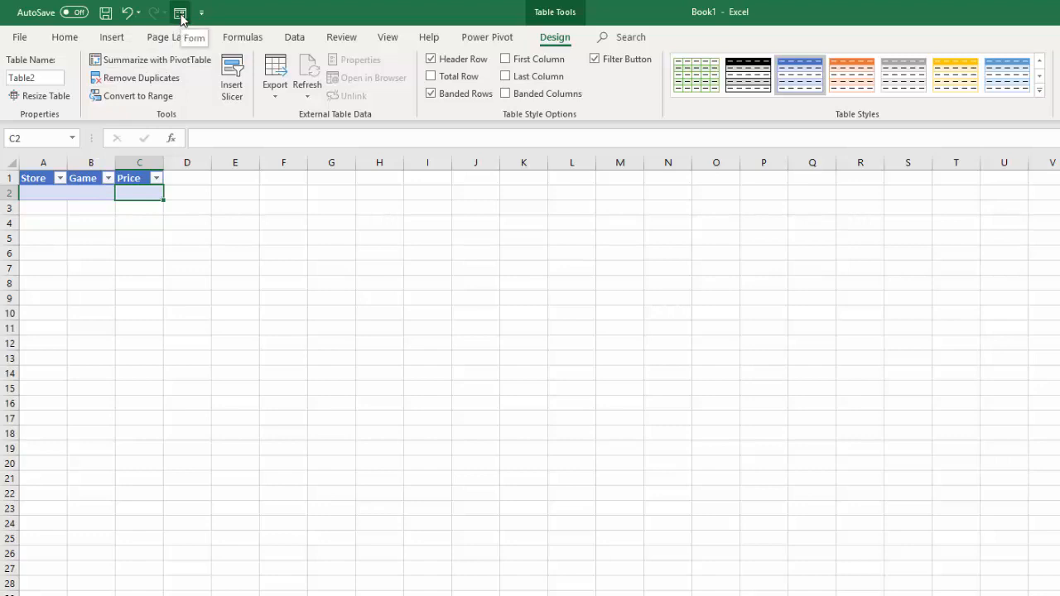
Enter Gamestop, Witcher, 33.99 in the data form and commit it with New
{"action": "left_click", "coordinate": [179, 14]}
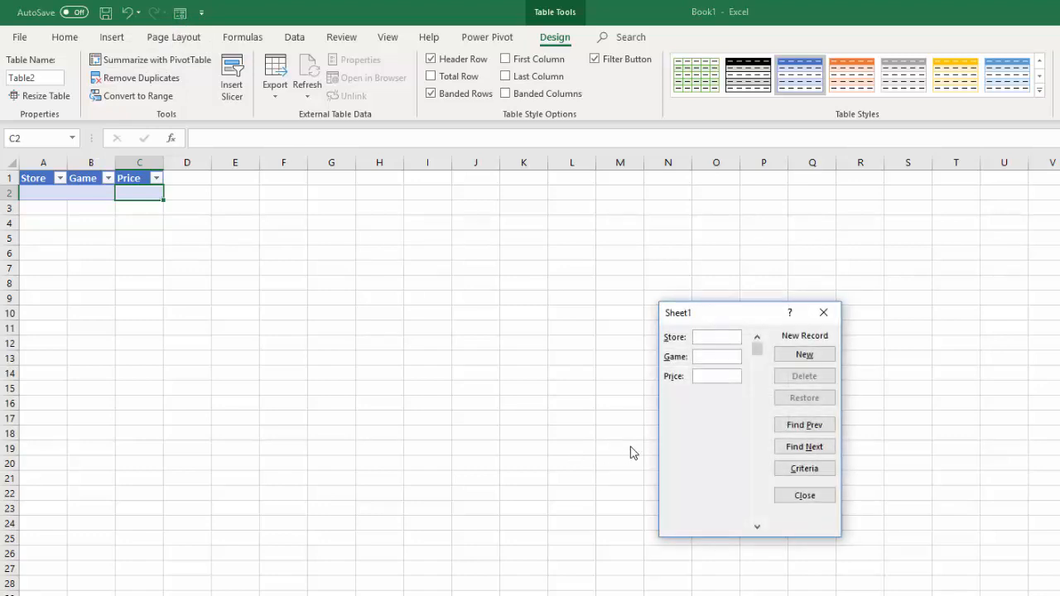
{"action": "mouse_move", "coordinate": [744, 371]}
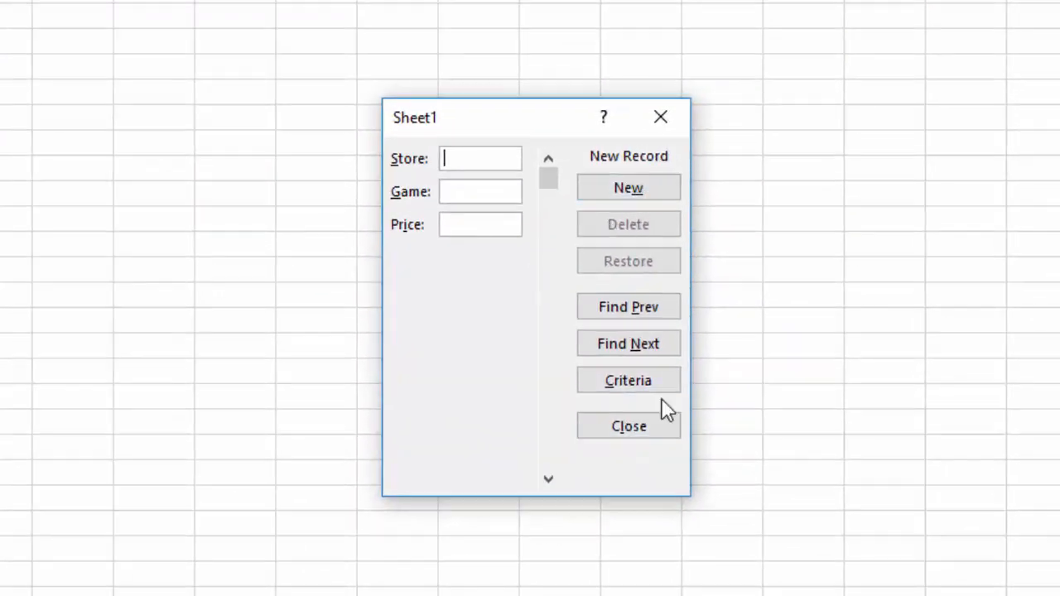
{"action": "mouse_move", "coordinate": [480, 192]}
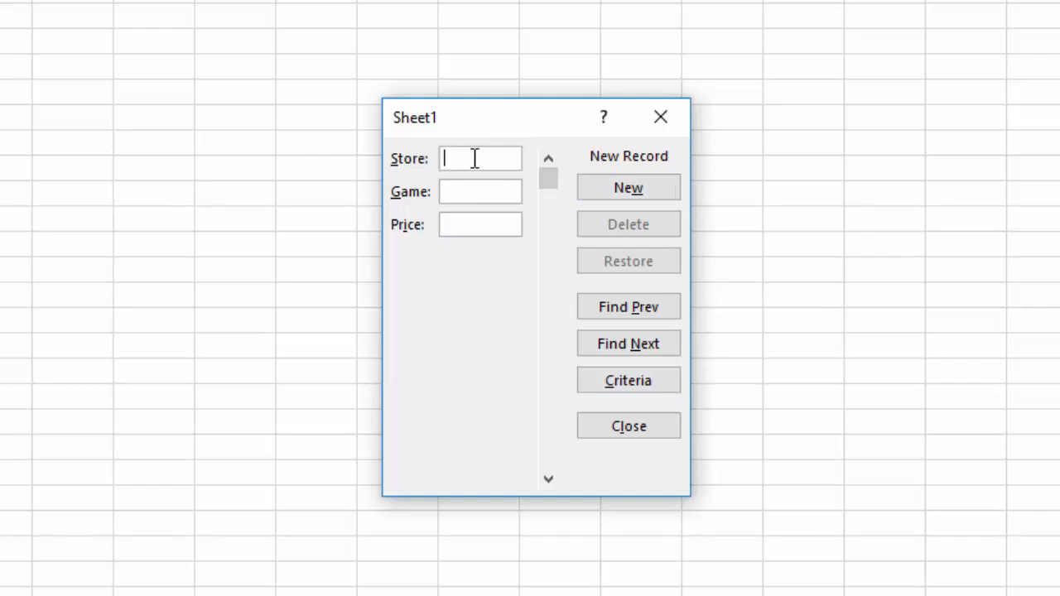
{"action": "type", "text": "Gamestop"}
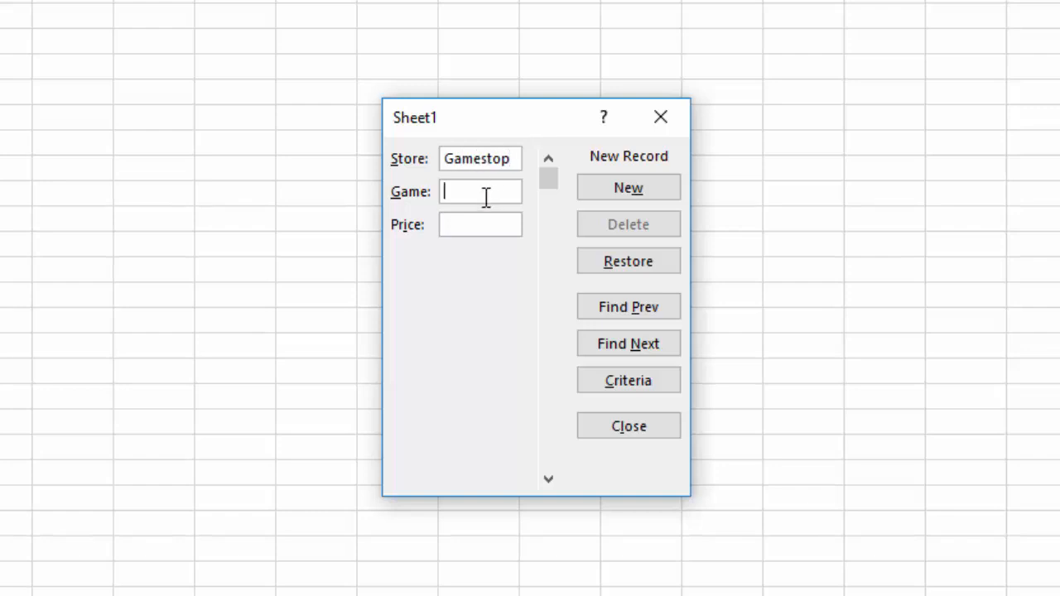
{"action": "type", "text": "W"}
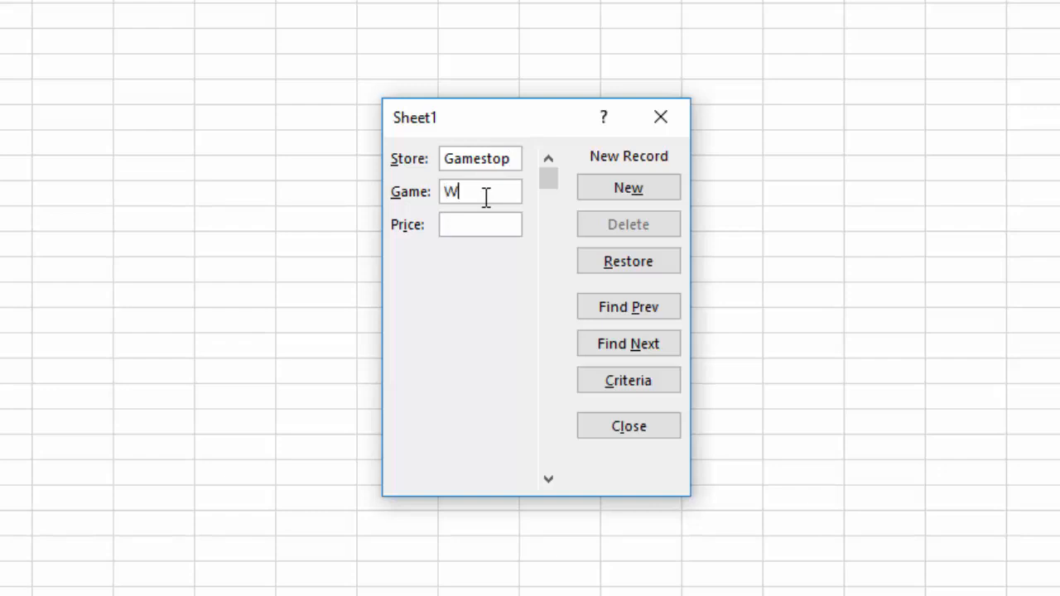
{"action": "type", "text": "itcher"}
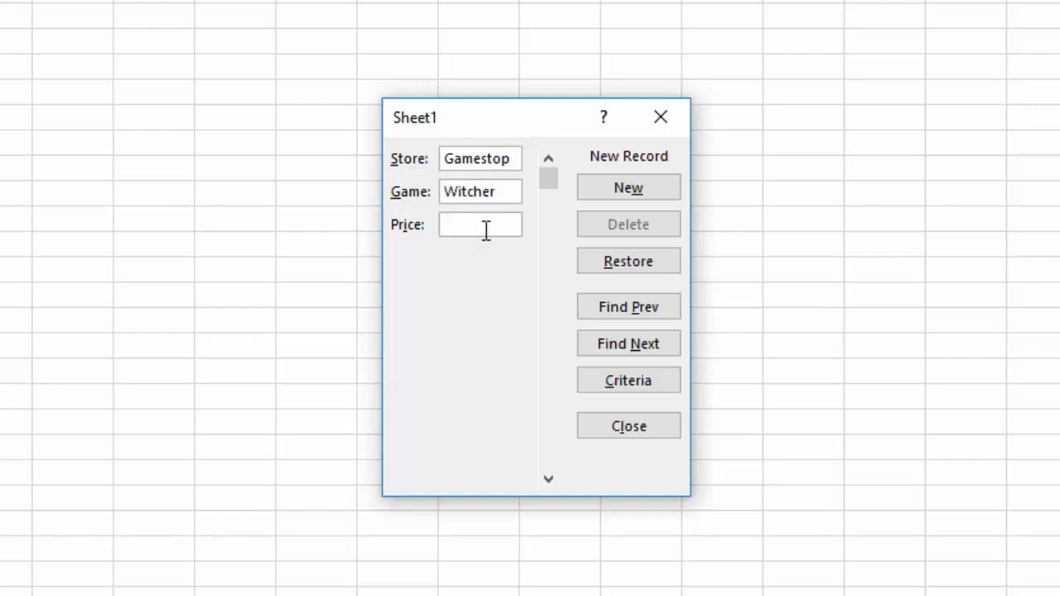
{"action": "type", "text": "33.99"}
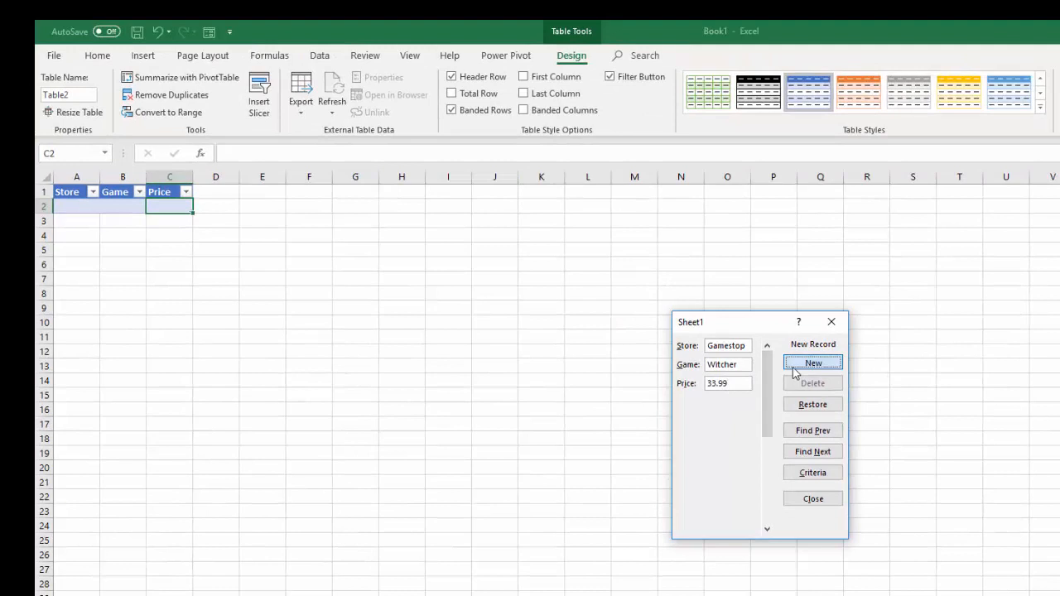
{"action": "left_click", "coordinate": [811, 363]}
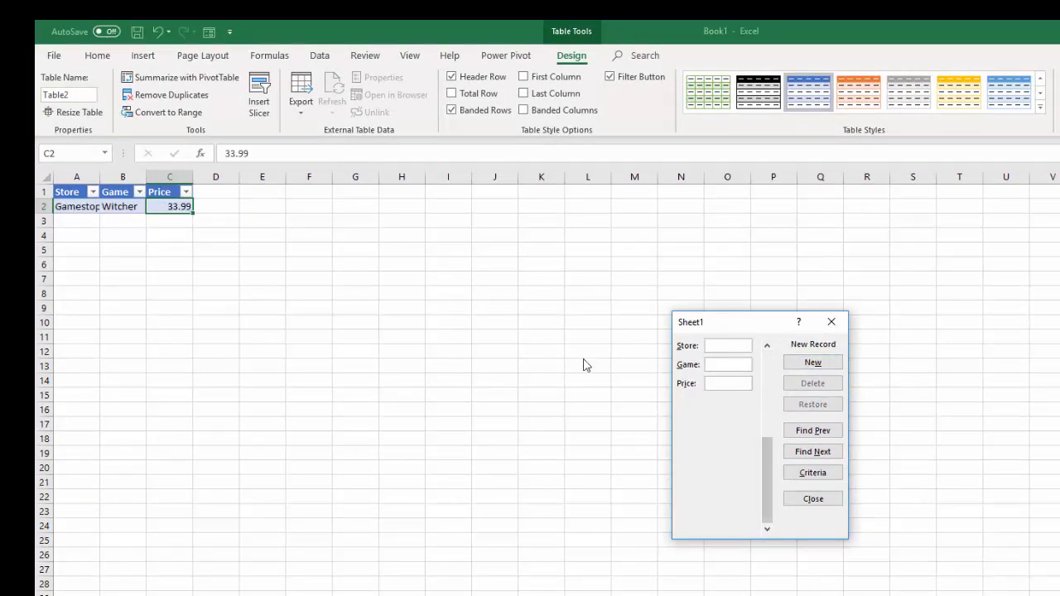
{"action": "mouse_move", "coordinate": [407, 361]}
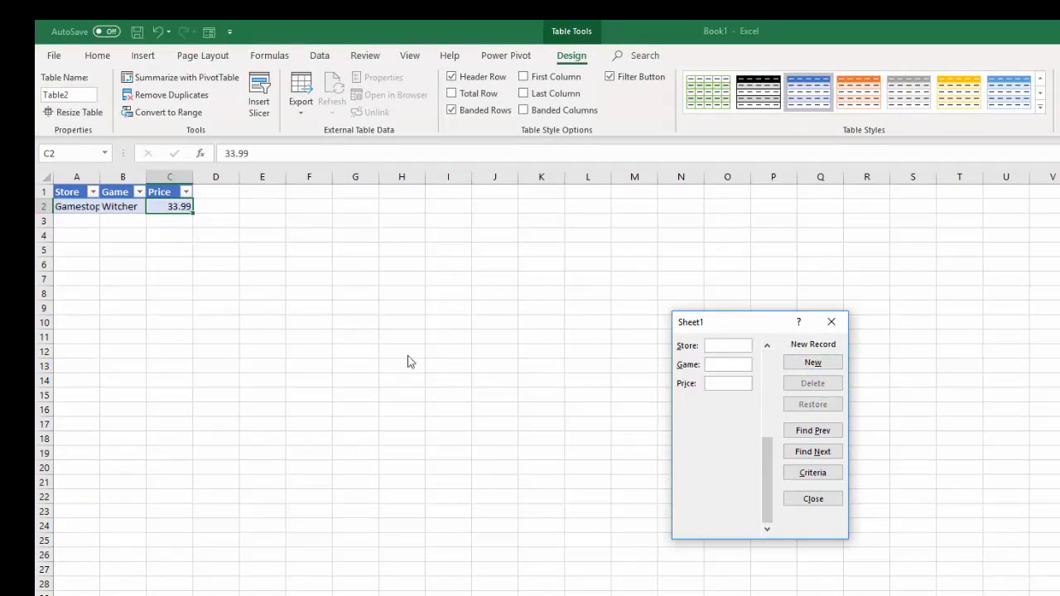